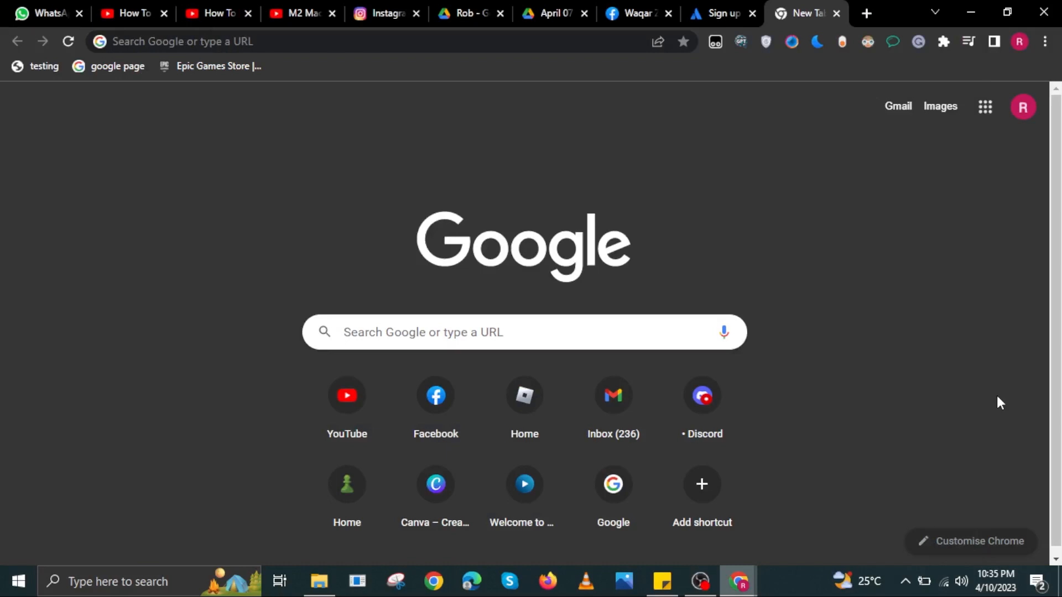
Search Google for 'fastforward' and bring up the results page
text(fastforward)
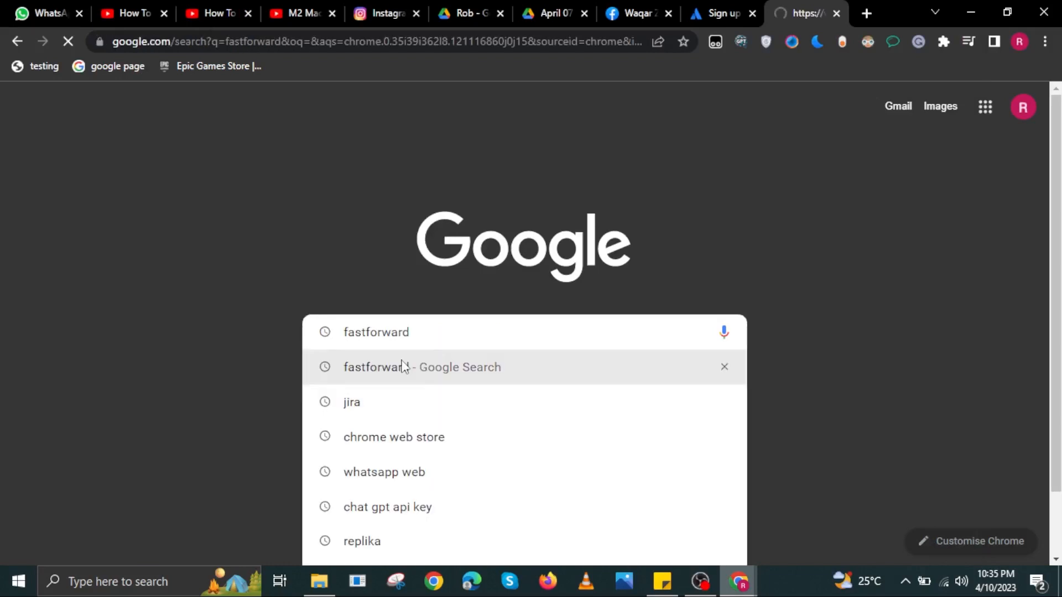
click(422, 368)
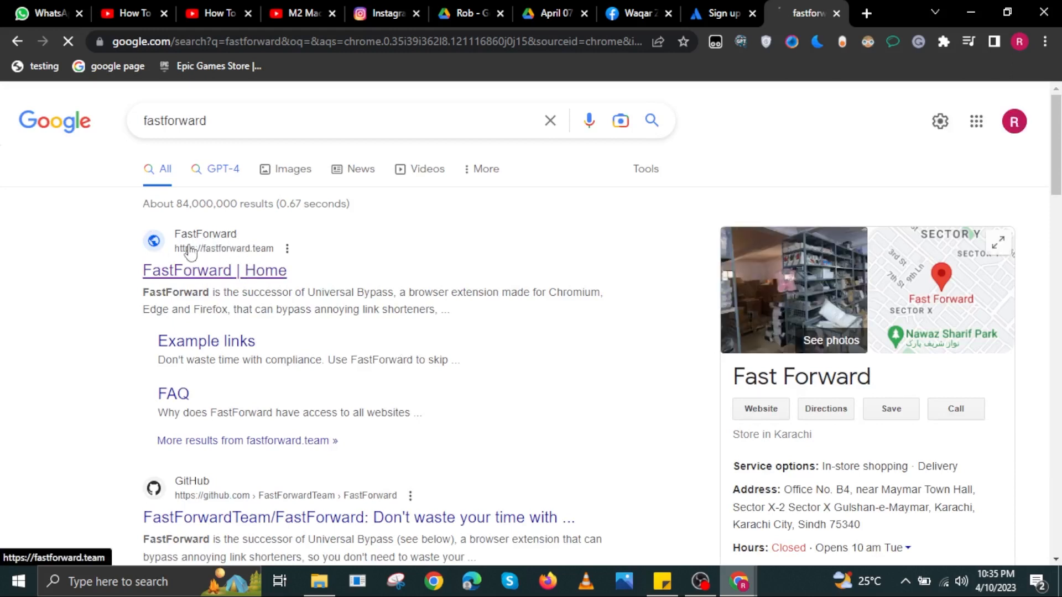
Load fastforward.team from the 'FastForward | Home' result and highlight its tagline
click(214, 270)
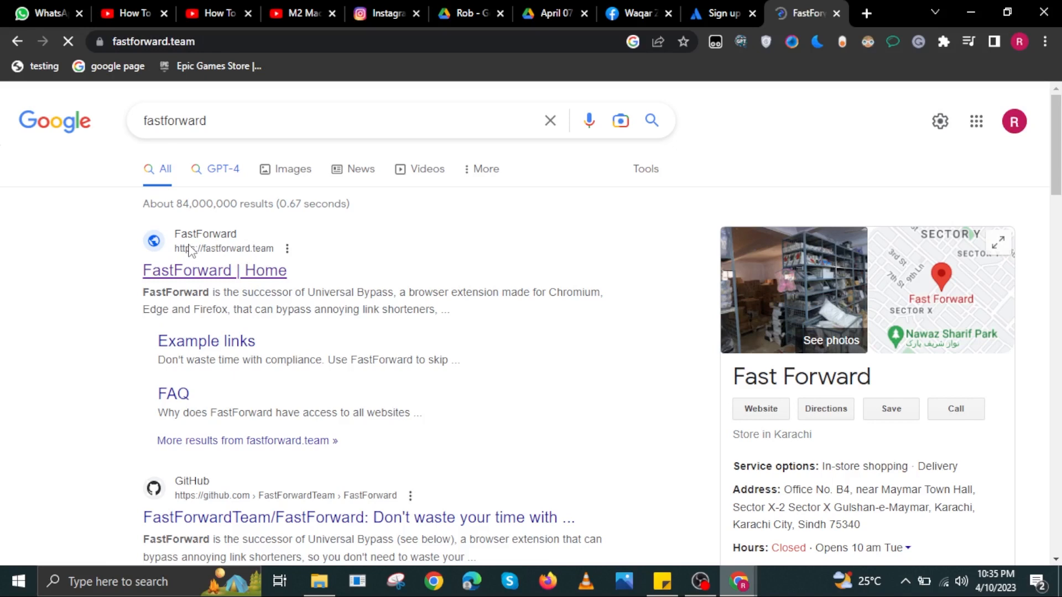
click(213, 270)
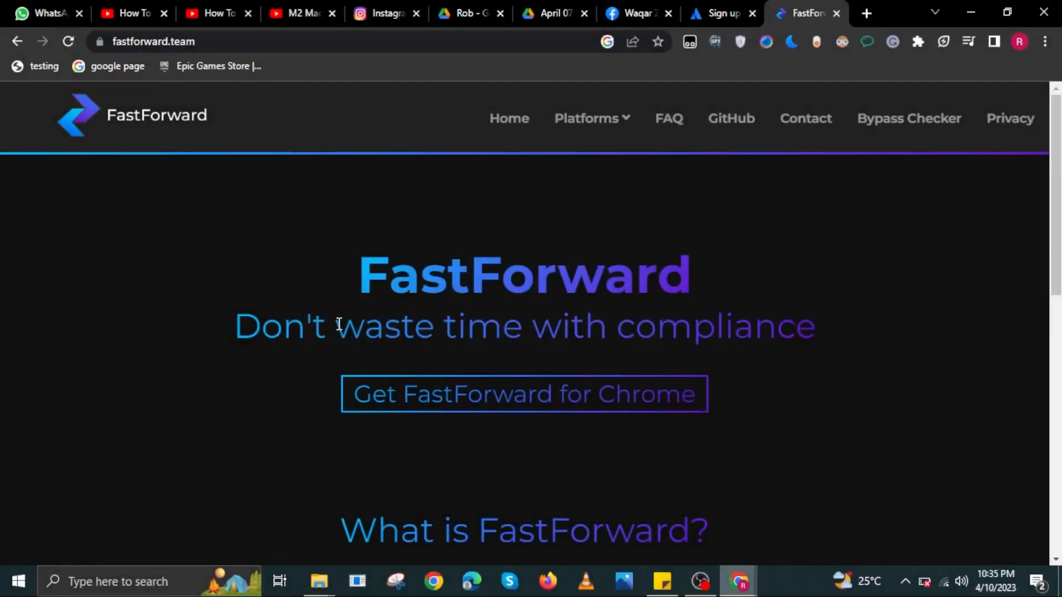
mouse_move(915, 292)
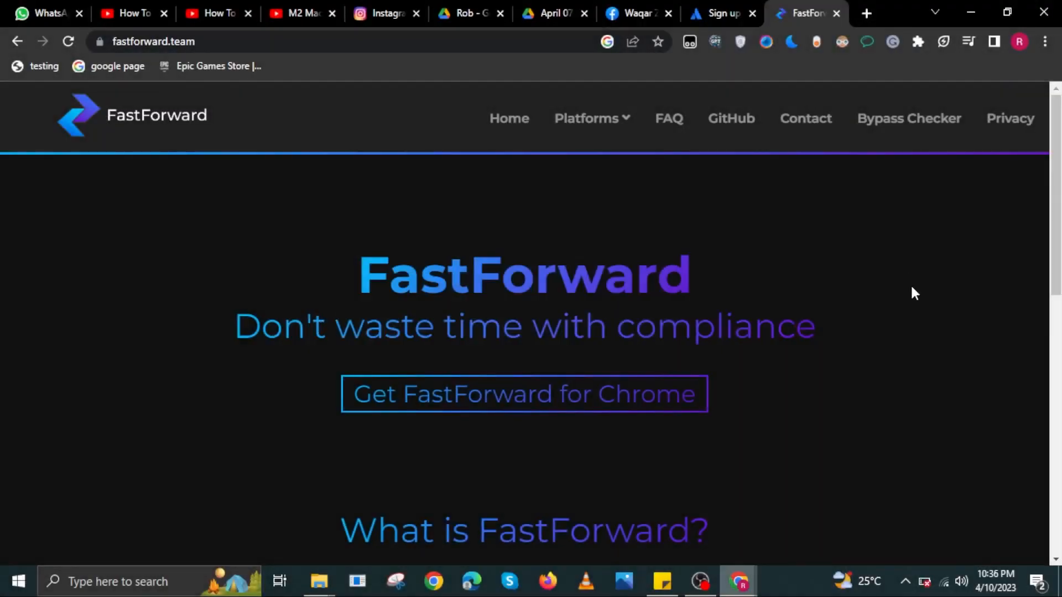
drag(234, 326, 817, 325)
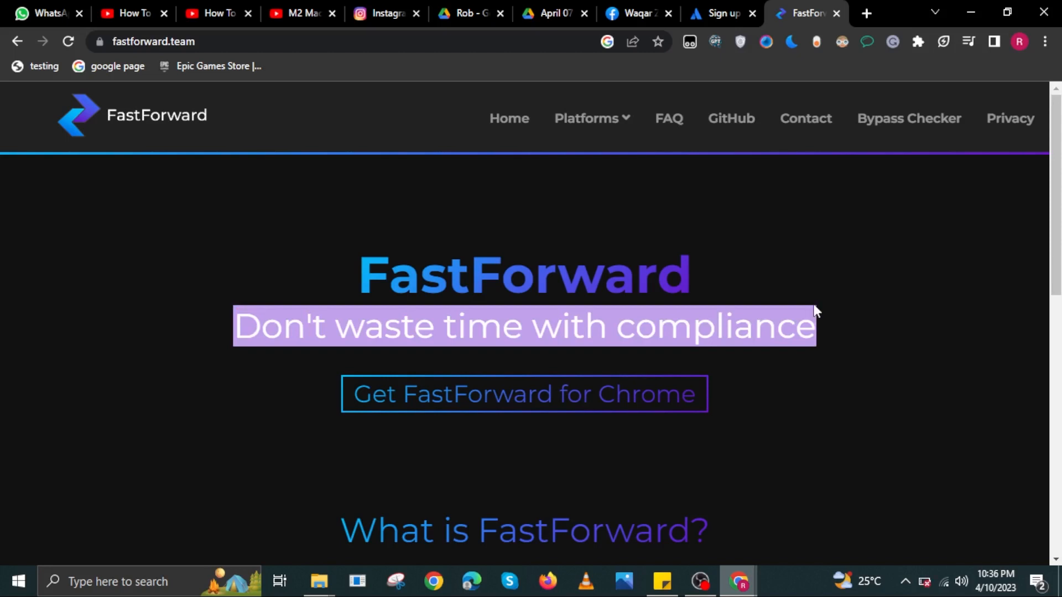
mouse_move(308, 284)
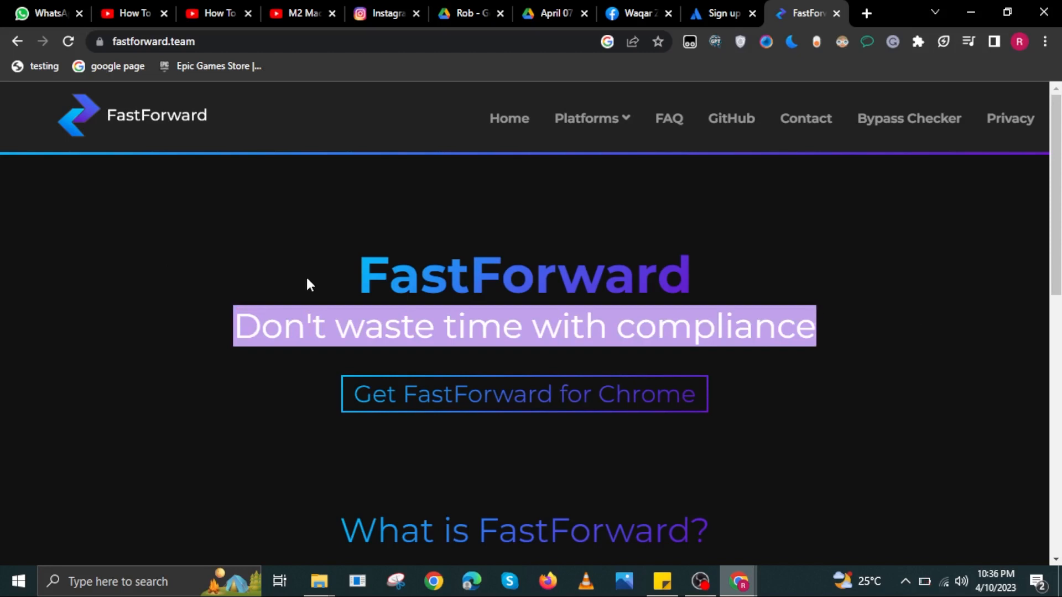
scroll(down, 3)
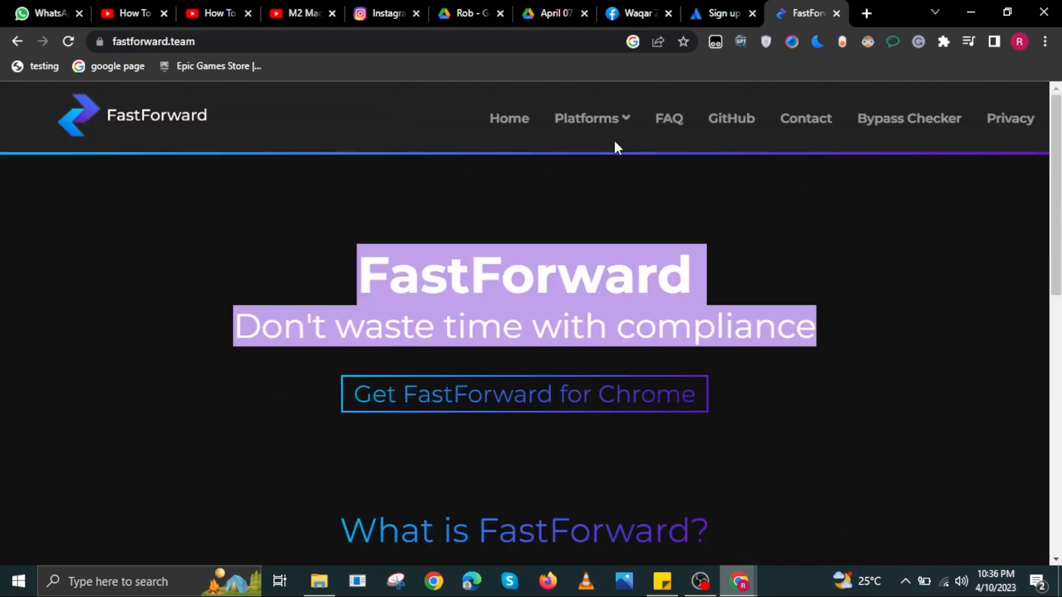
mouse_move(619, 122)
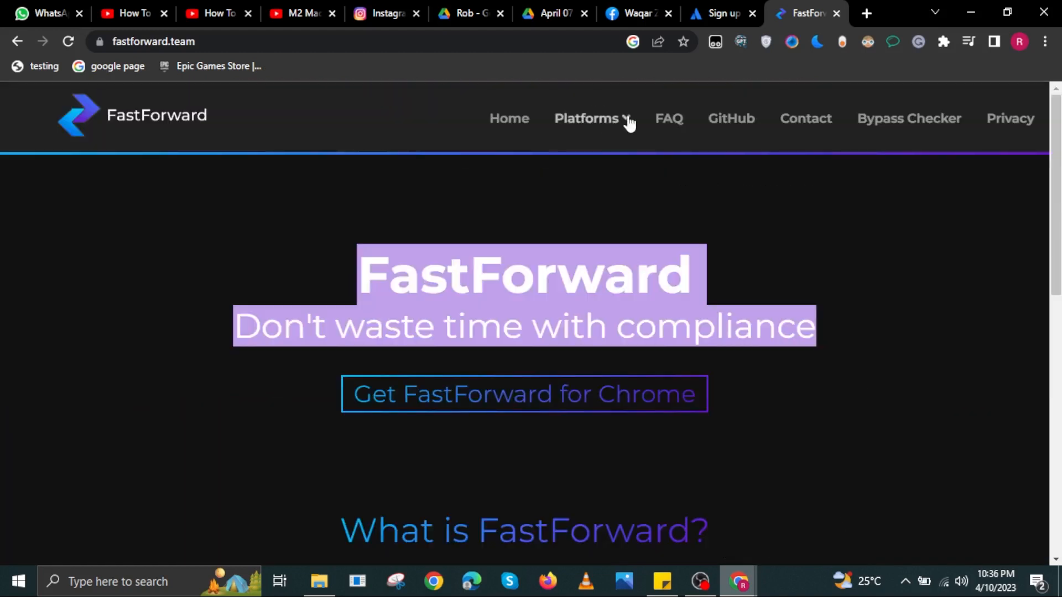
Show the Platforms list (Chrome, Firefox, Edge, Chromium, Kiwi) and dismiss the low battery warning
click(587, 118)
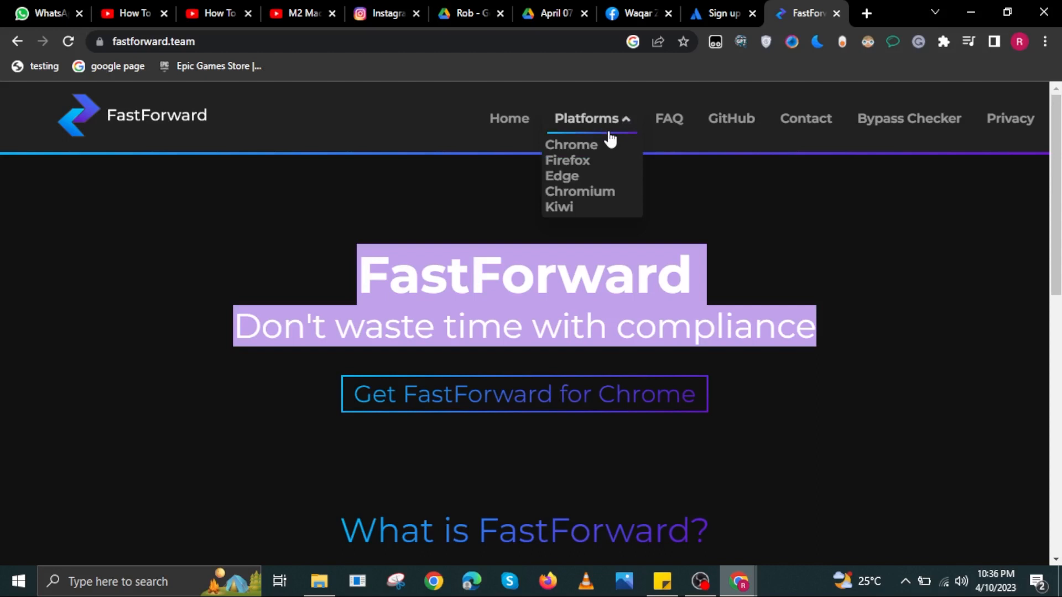
mouse_move(566, 160)
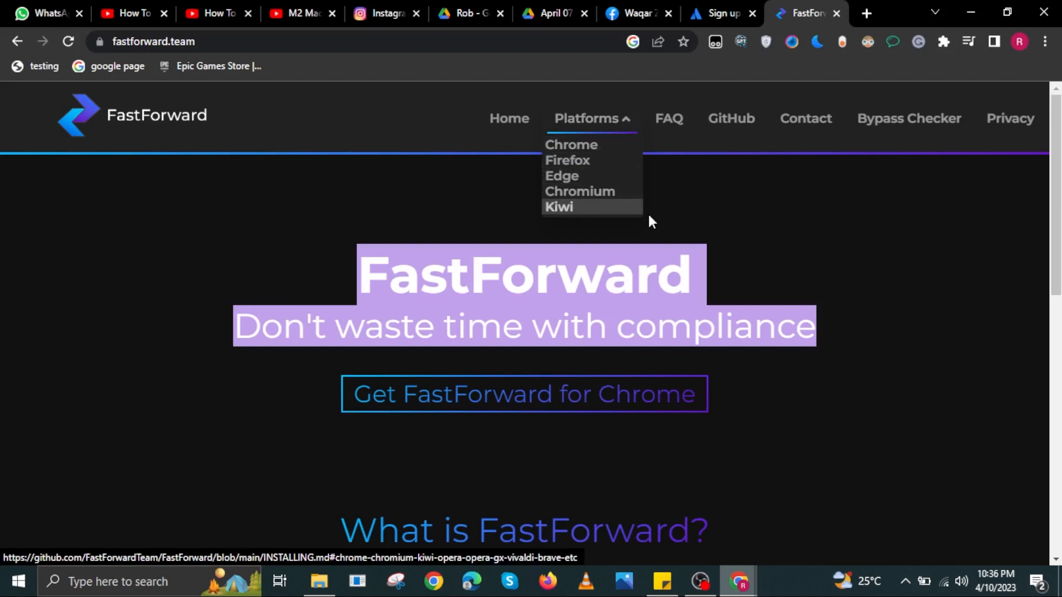
mouse_move(620, 217)
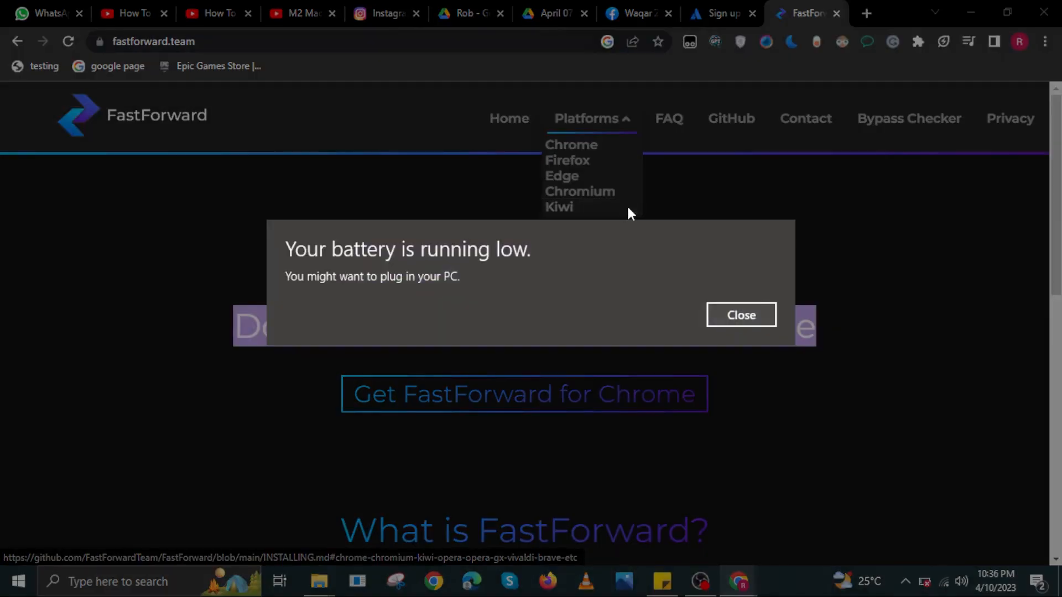
click(740, 316)
text(it will help you to byp)
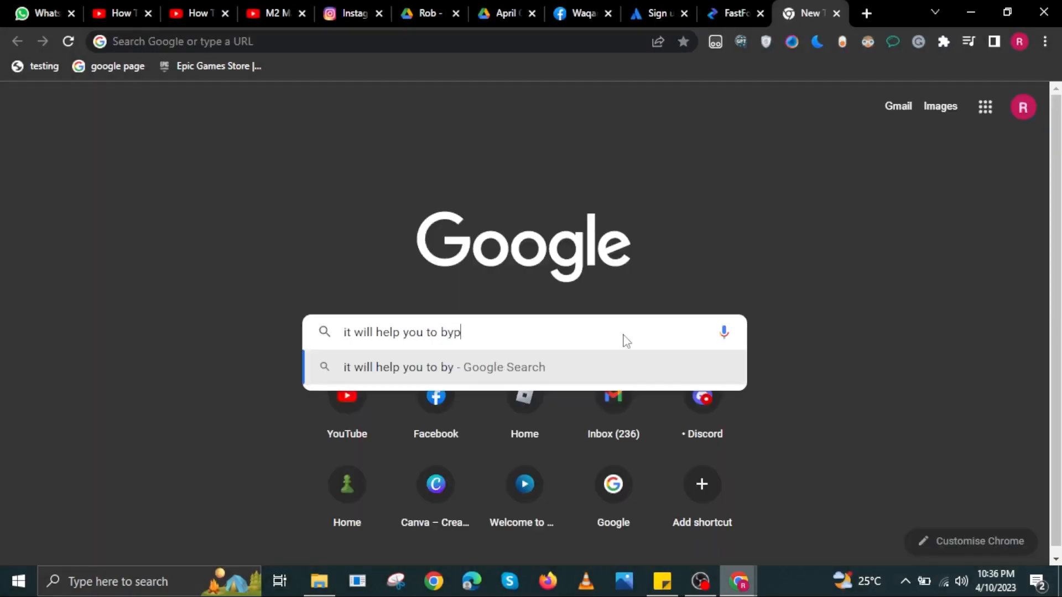
Type notes ending 'bypass Linkvertise' then 'and thats it' into the Google search box without submitting
text(ass Linkvertise)
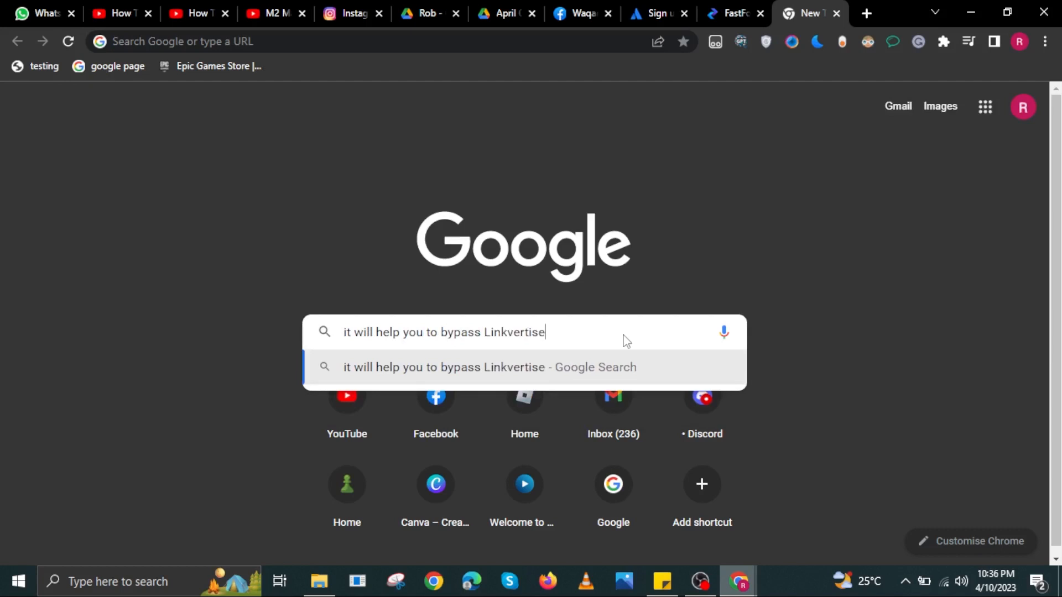
text(a)
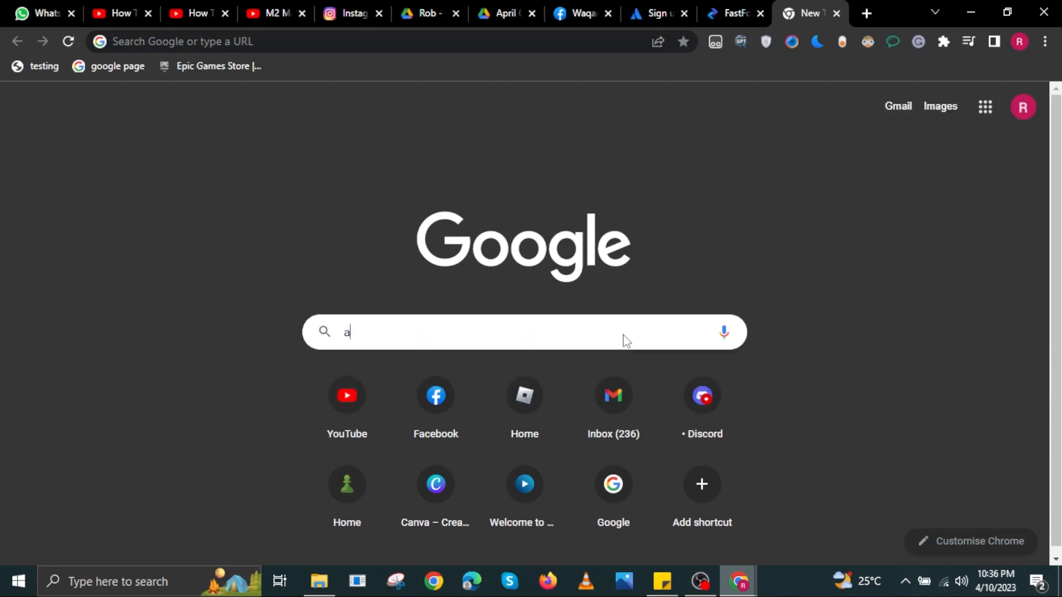
text(nd thats it)
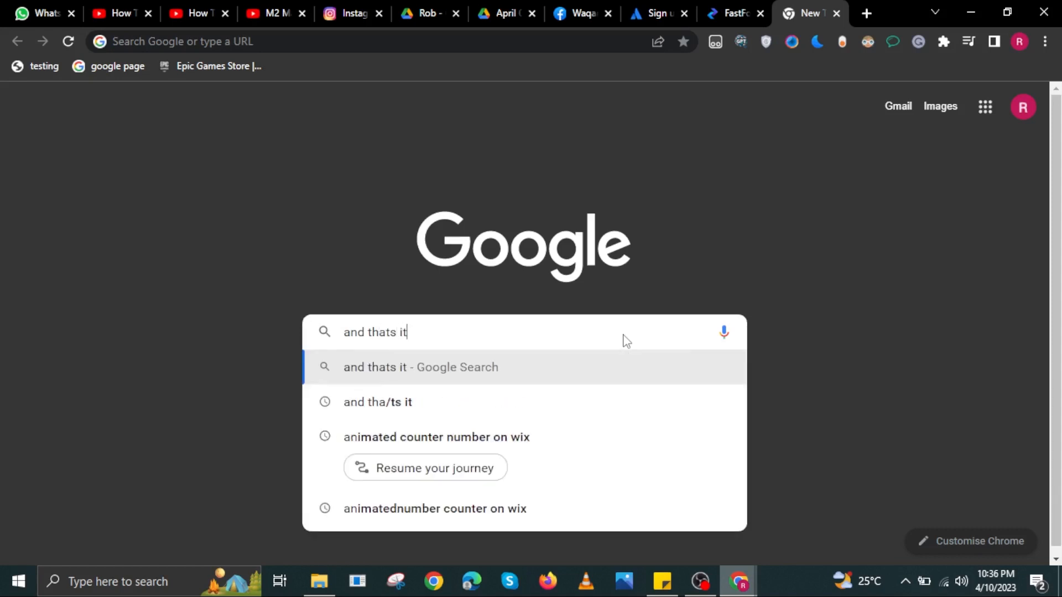